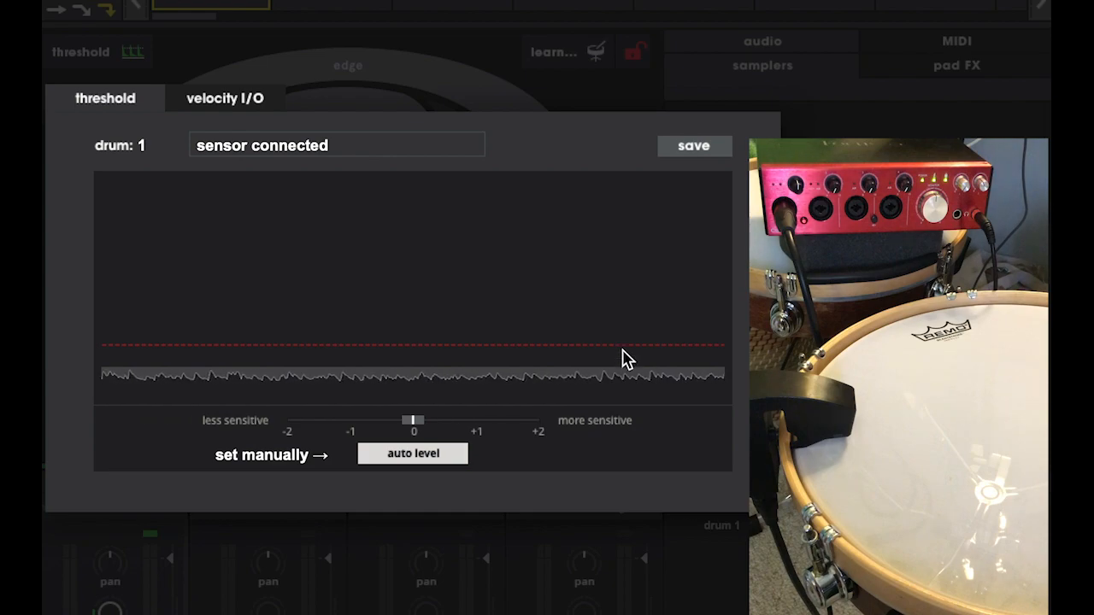
Lower drum 1's sensor sensitivity in two stages, then return it to the middle setting.
{"action": "left_click", "coordinate": [622, 363]}
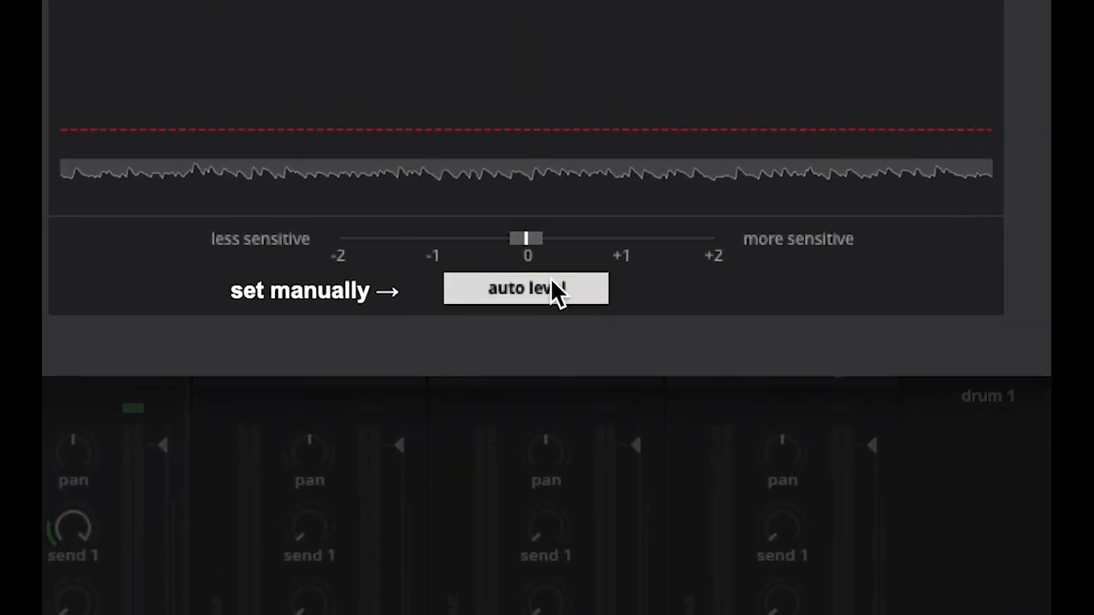
{"action": "left_click_drag", "start_coordinate": [526, 238], "coordinate": [435, 238]}
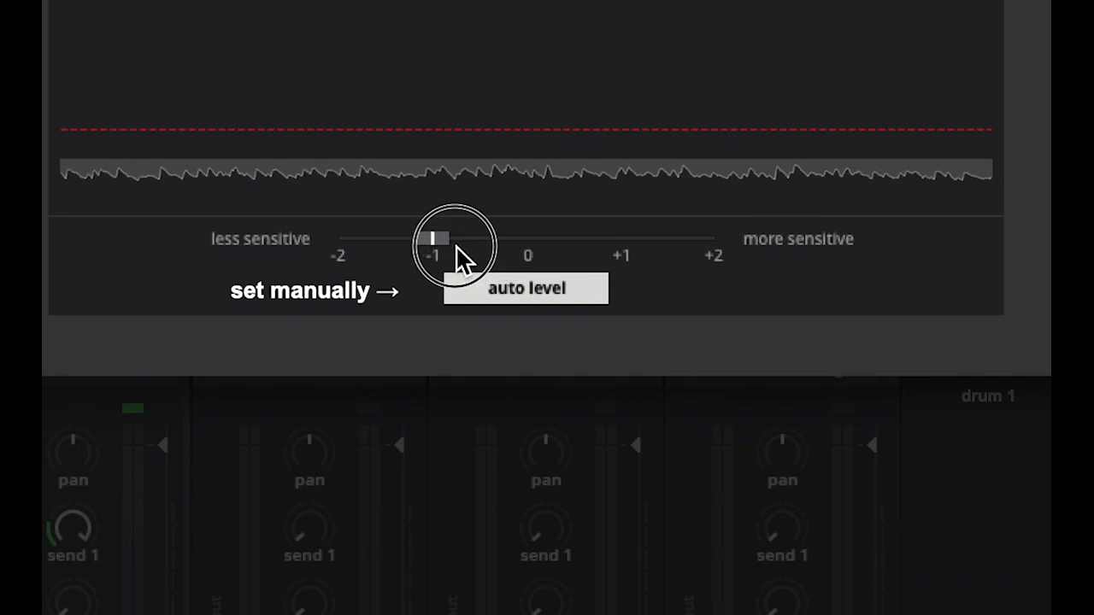
{"action": "left_click_drag", "start_coordinate": [431, 237], "coordinate": [339, 238]}
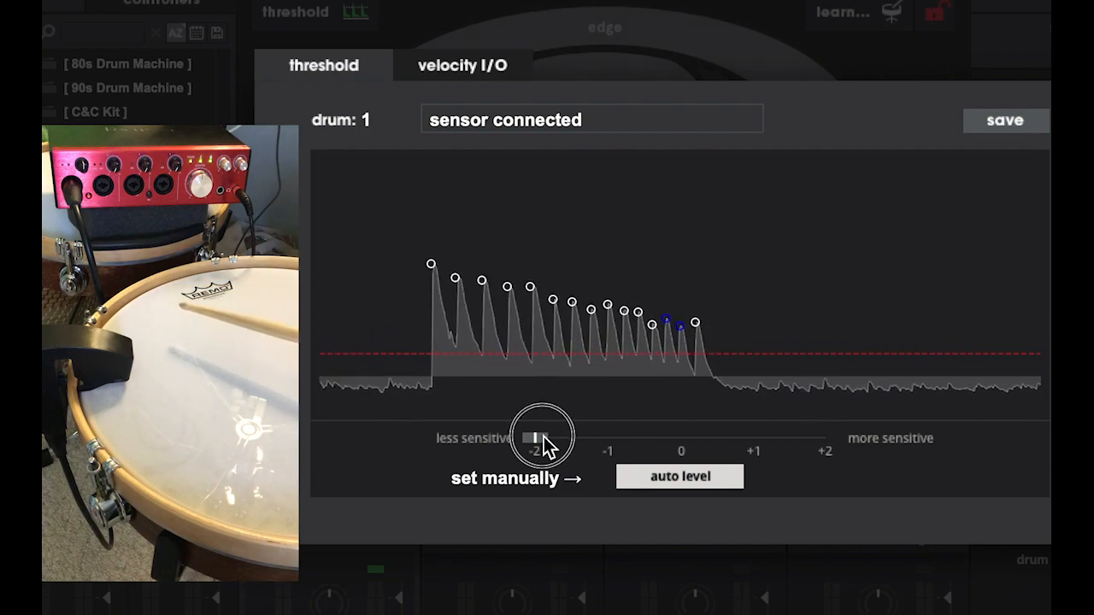
{"action": "left_click_drag", "start_coordinate": [538, 438], "coordinate": [824, 438]}
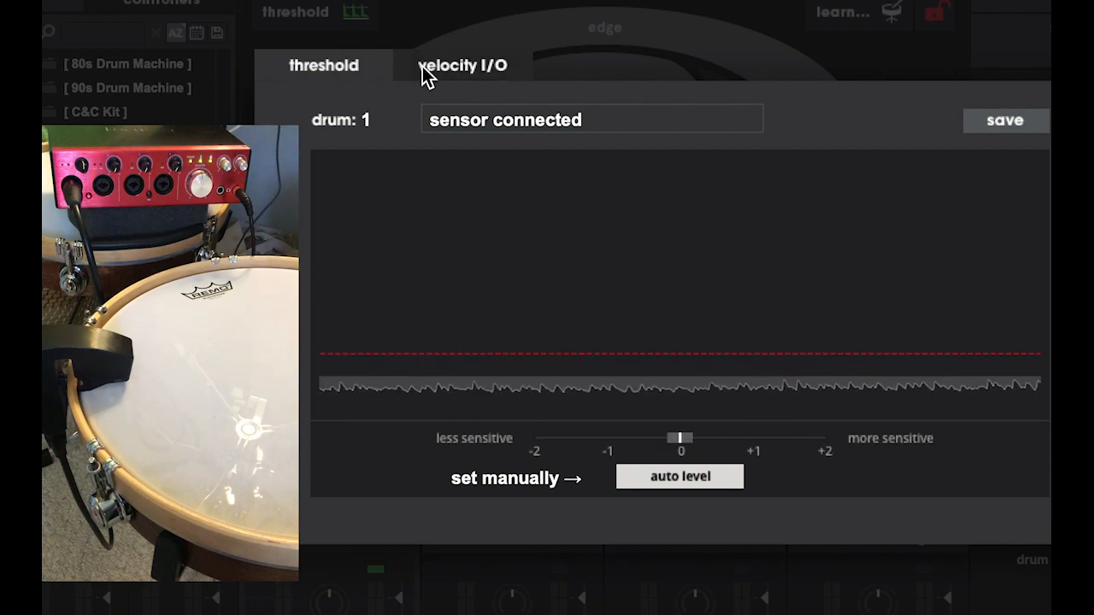
Show drum 1's velocity I/O curve and nudge its upper handle to test it.
{"action": "left_click", "coordinate": [462, 65]}
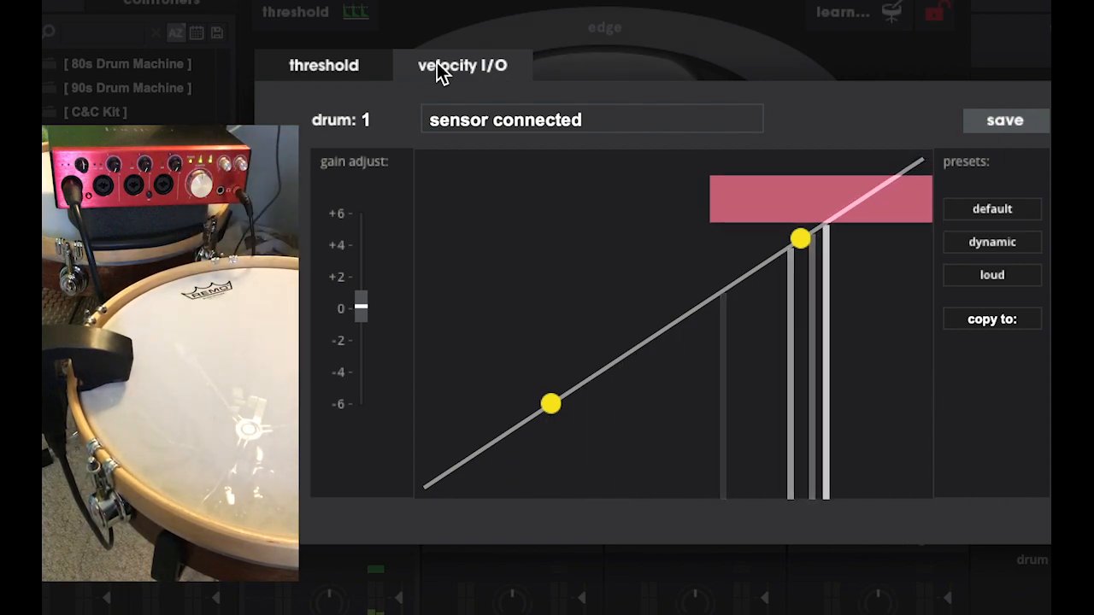
{"action": "left_click_drag", "start_coordinate": [800, 237], "coordinate": [800, 248]}
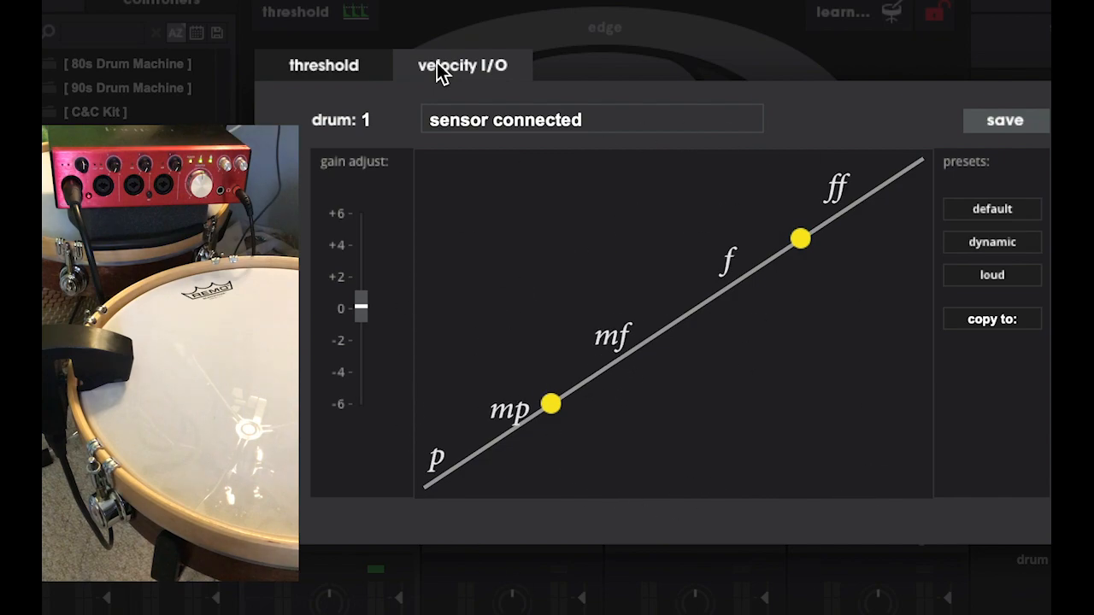
{"action": "mouse_move", "coordinate": [701, 3]}
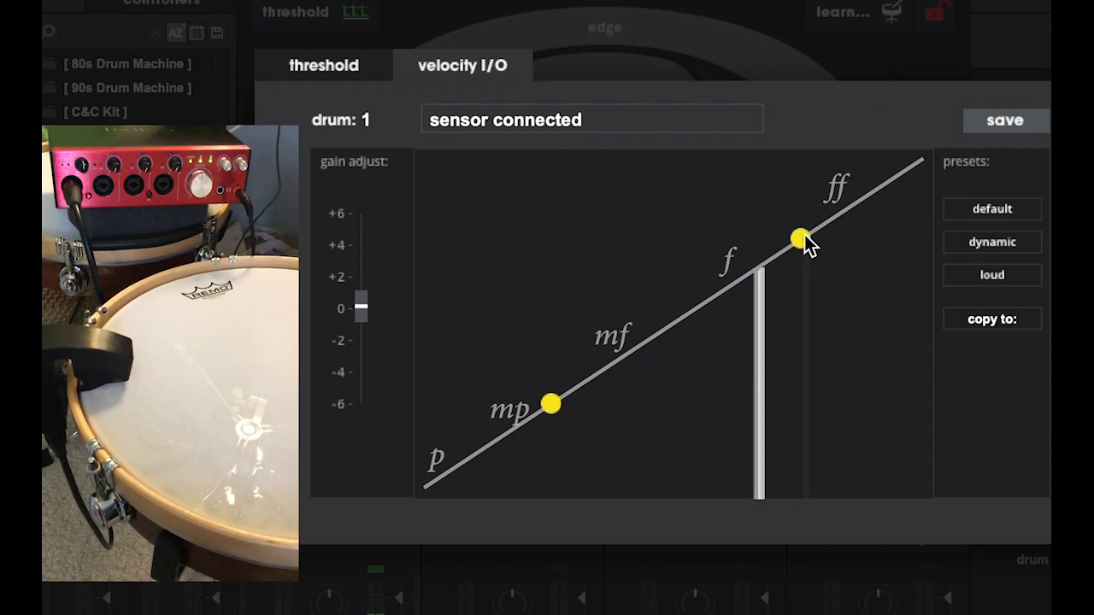
Drag the upper yellow handle toward ff so the straight velocity line becomes an S-curve.
{"action": "left_click_drag", "start_coordinate": [799, 238], "coordinate": [812, 198]}
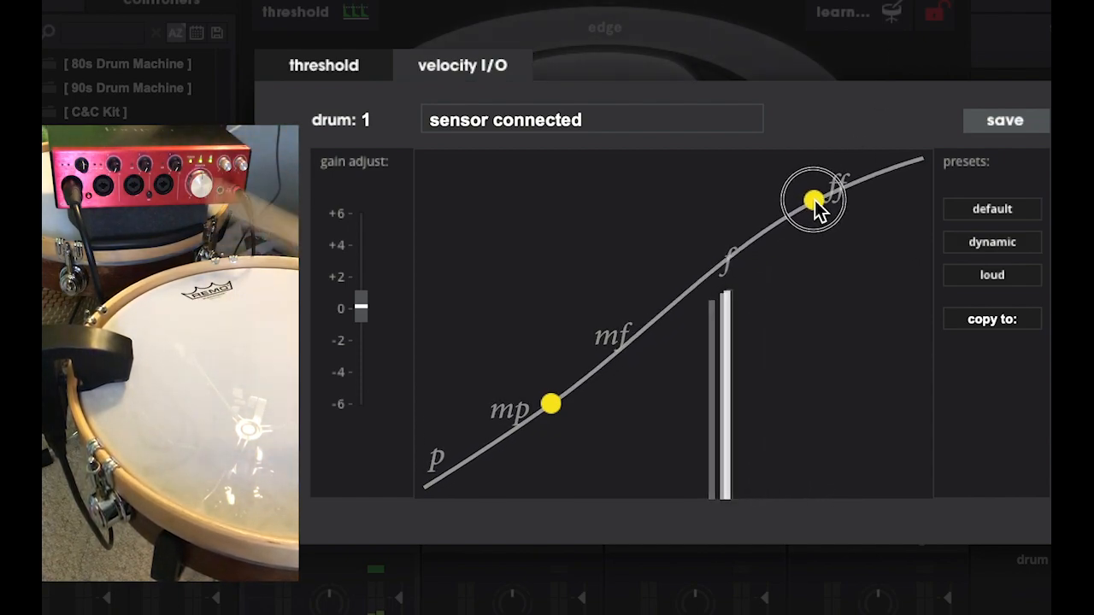
{"action": "left_click_drag", "start_coordinate": [812, 199], "coordinate": [812, 185]}
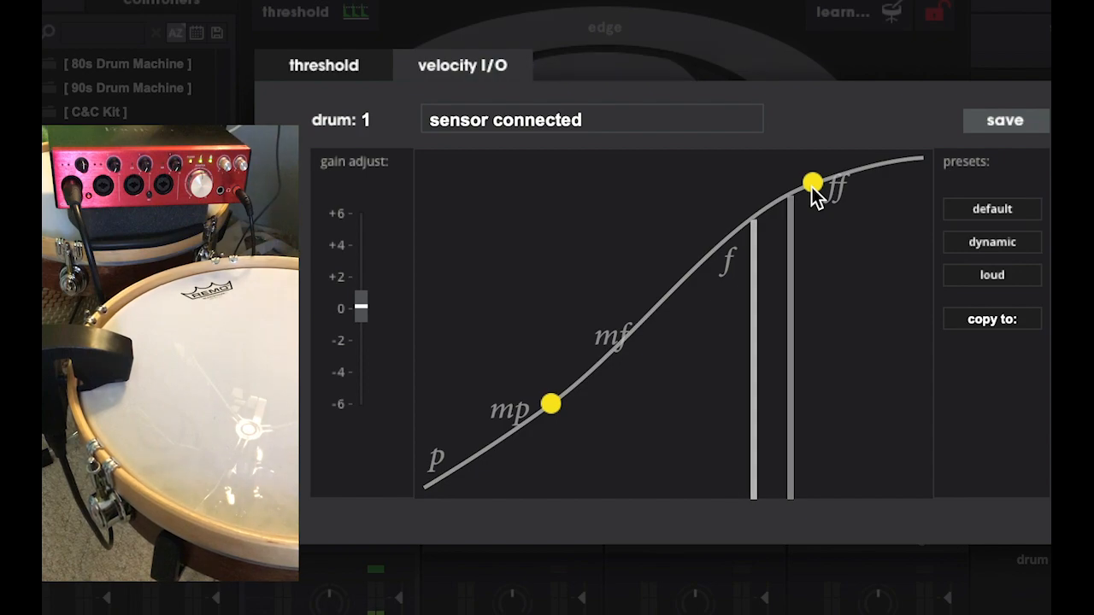
{"action": "mouse_move", "coordinate": [811, 183]}
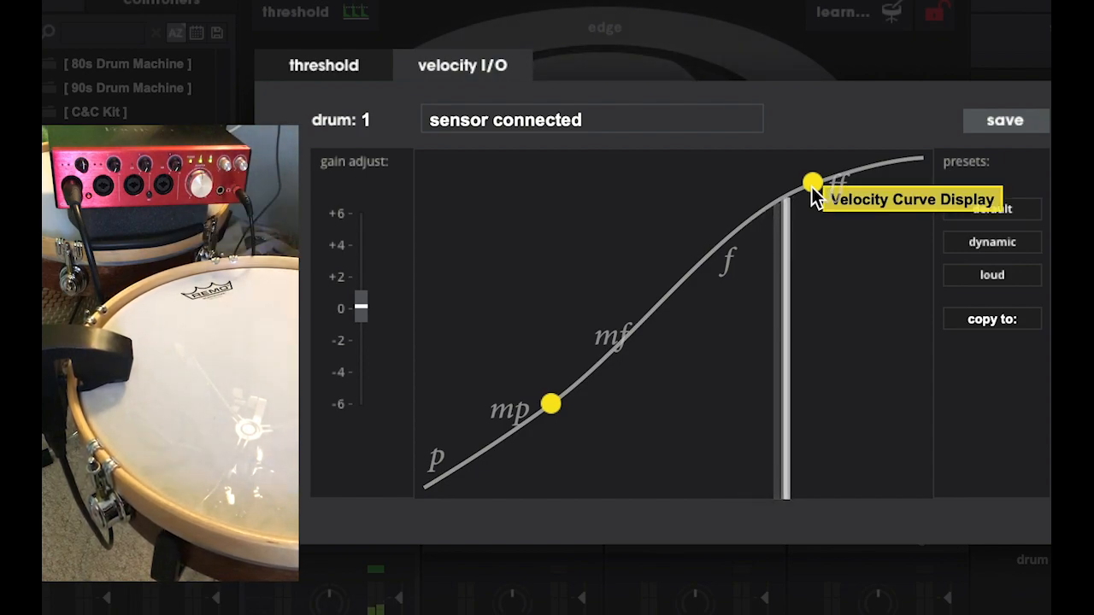
{"action": "left_click_drag", "start_coordinate": [812, 184], "coordinate": [806, 176]}
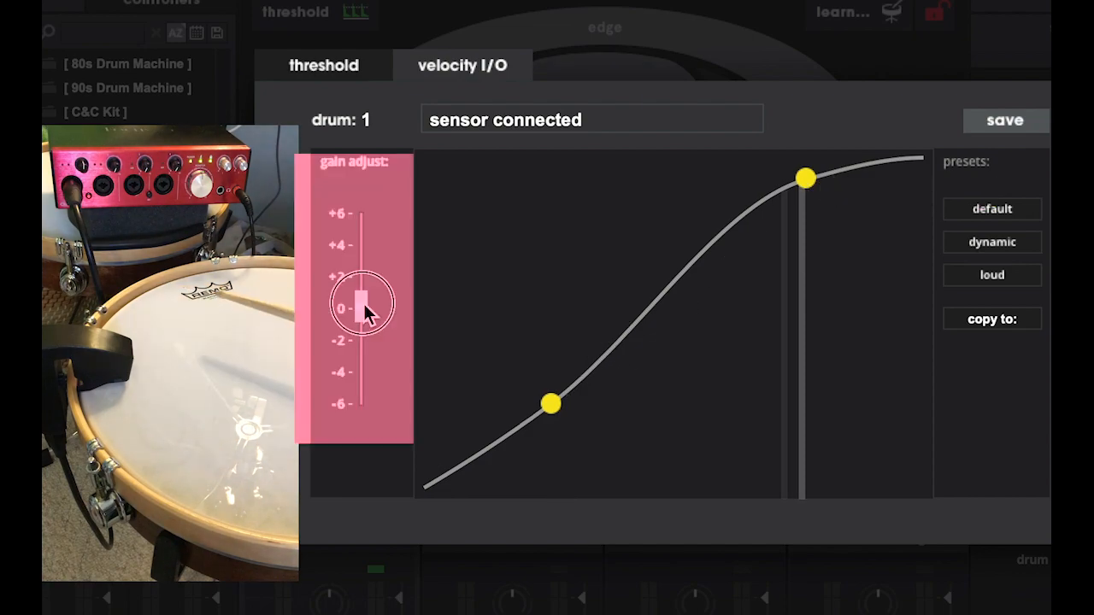
Raise drum 1's input gain slider from 0 to roughly +3.
{"action": "left_click_drag", "start_coordinate": [362, 308], "coordinate": [362, 260]}
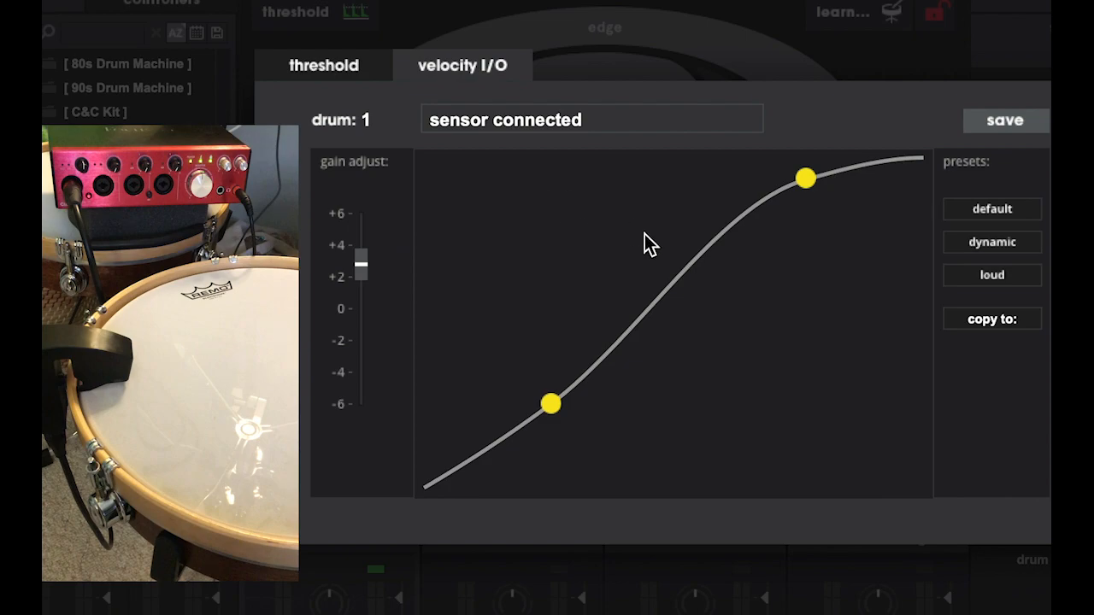
Try the loud preset, settle on the dynamic preset, and fine-tune the lower curve point.
{"action": "left_click", "coordinate": [991, 273]}
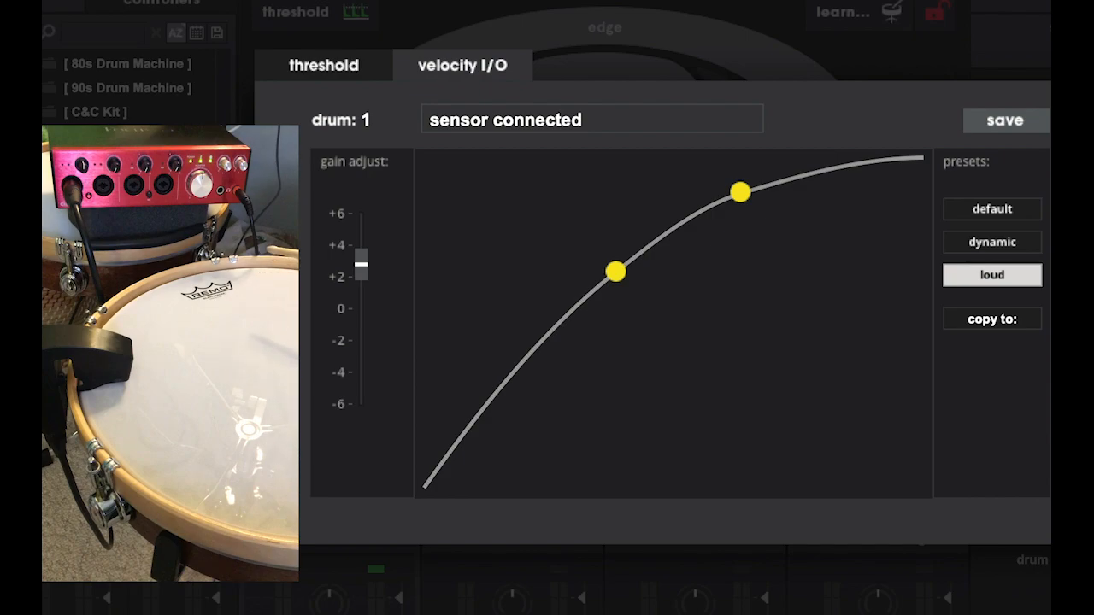
{"action": "mouse_move", "coordinate": [1012, 246]}
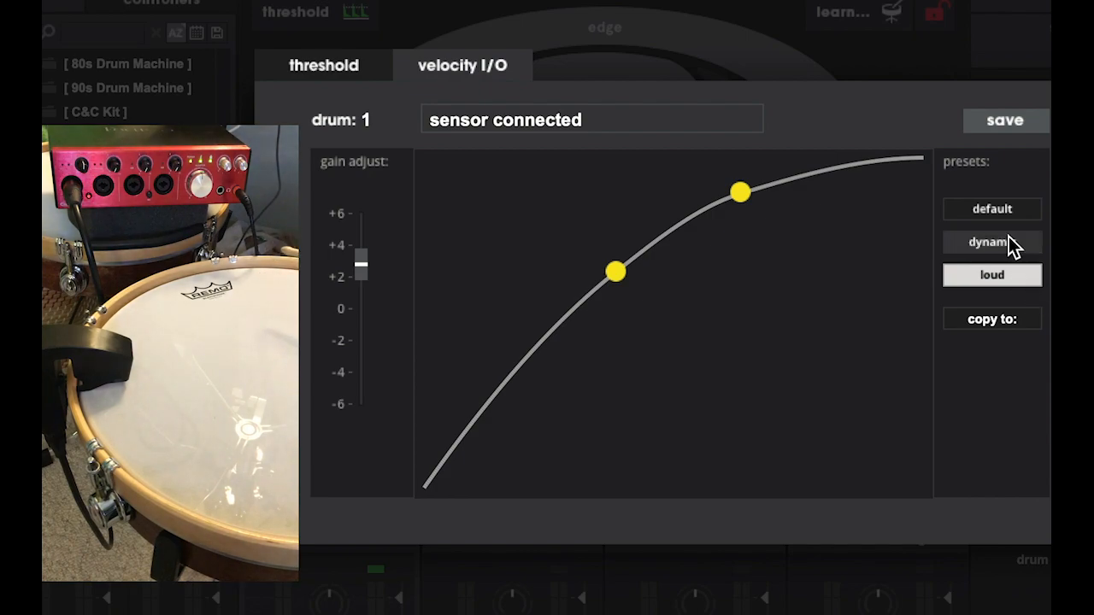
{"action": "left_click", "coordinate": [991, 241]}
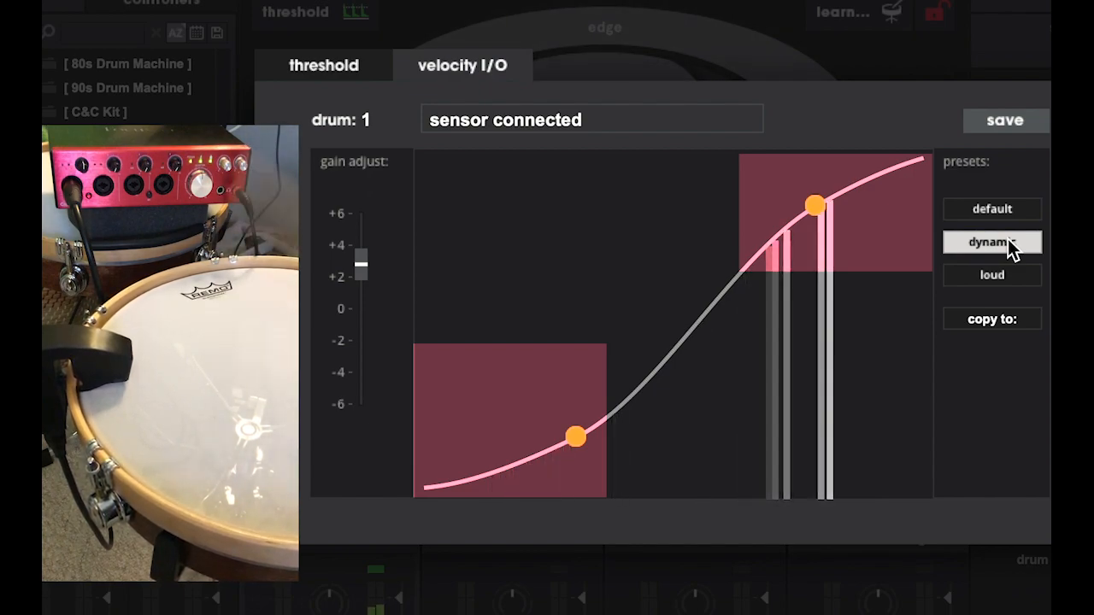
{"action": "left_click_drag", "start_coordinate": [813, 205], "coordinate": [810, 191]}
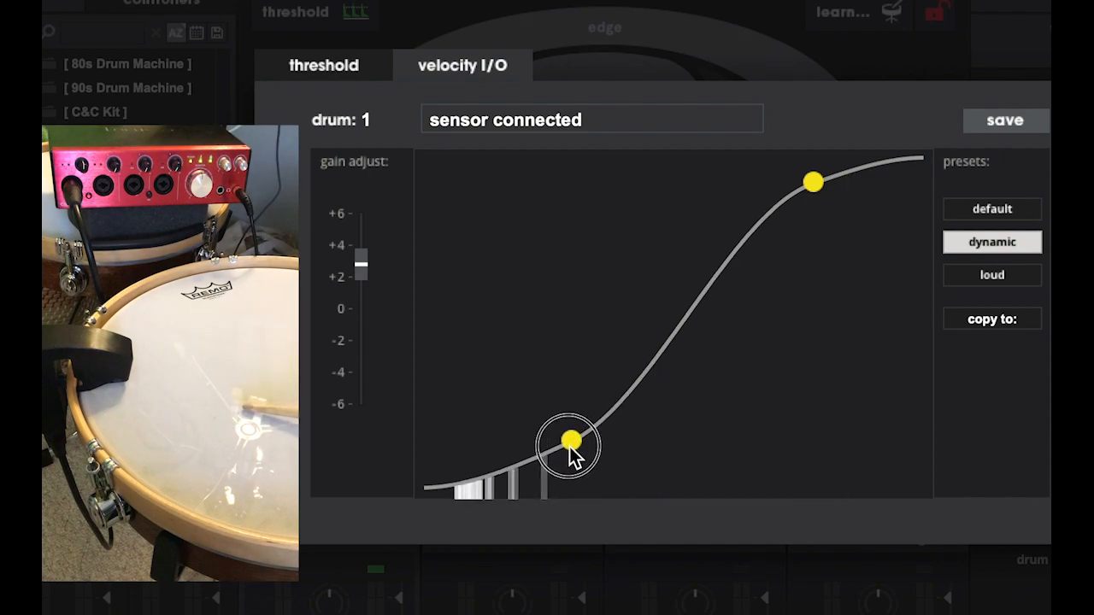
{"action": "mouse_move", "coordinate": [568, 441]}
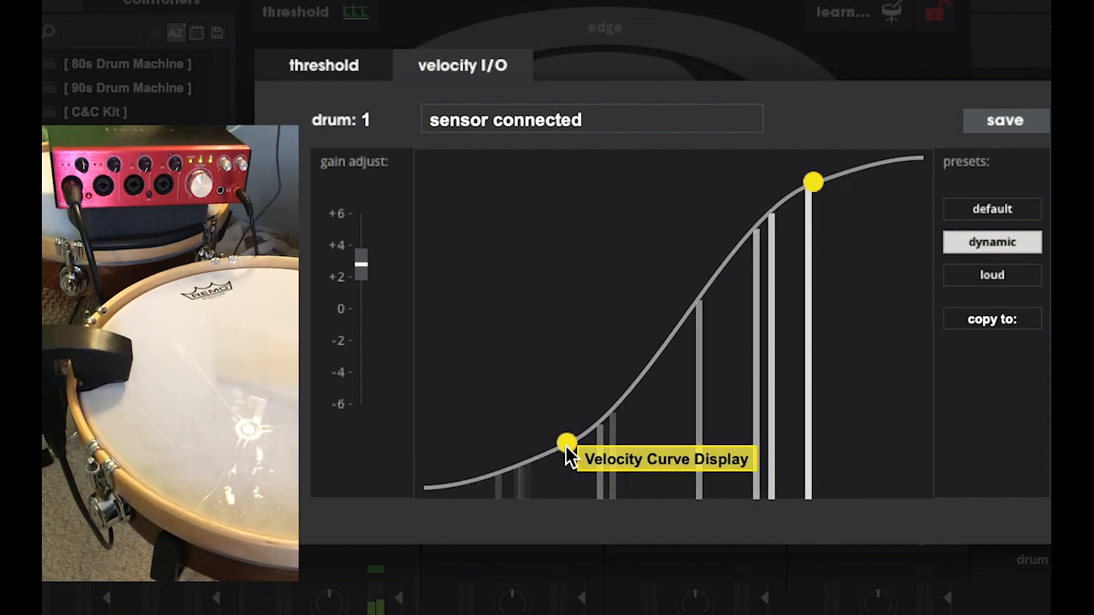